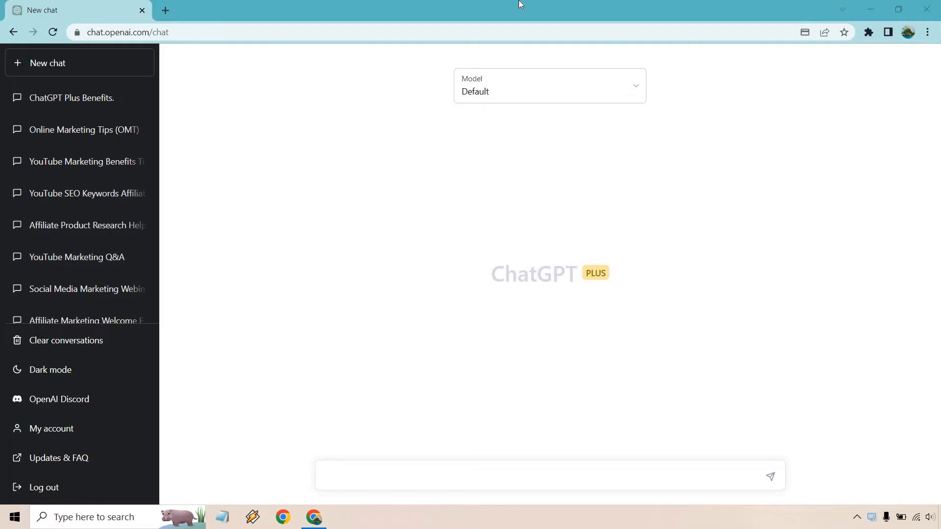
mouse_move(493, 187)
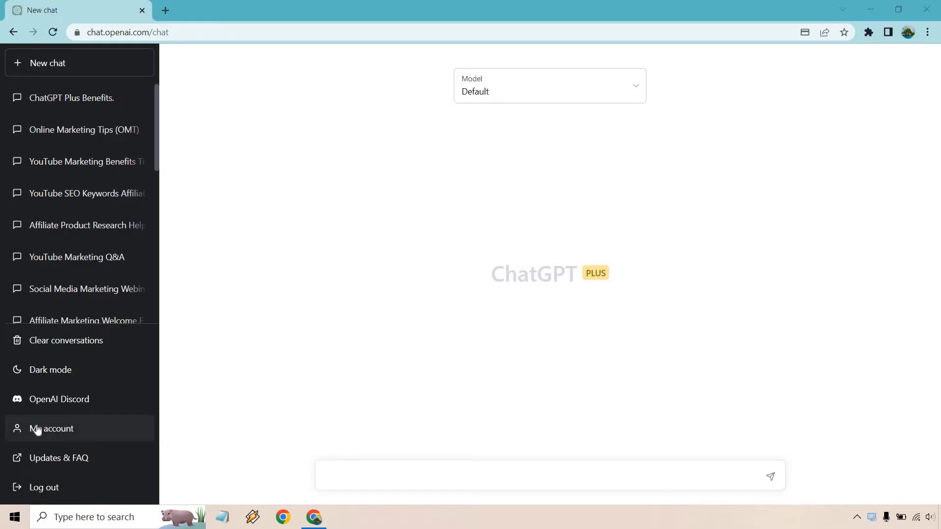
View the ChatGPT Plus plan at USD $20/mo under My account and proceed to Manage my subscription.
click(52, 428)
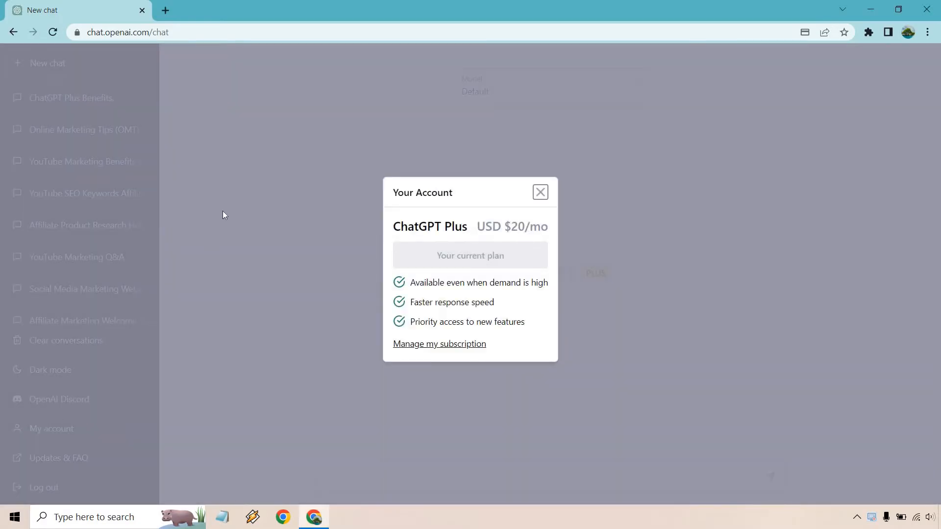
mouse_move(328, 231)
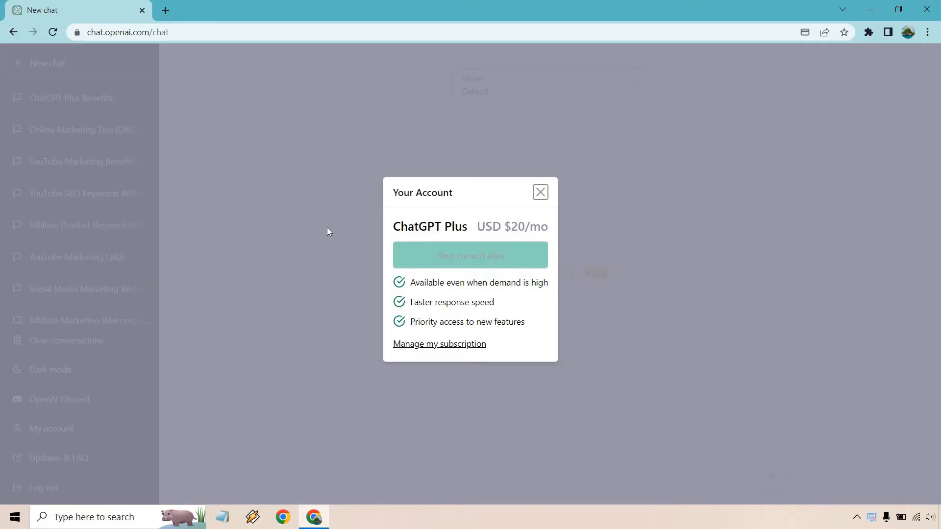
mouse_move(303, 223)
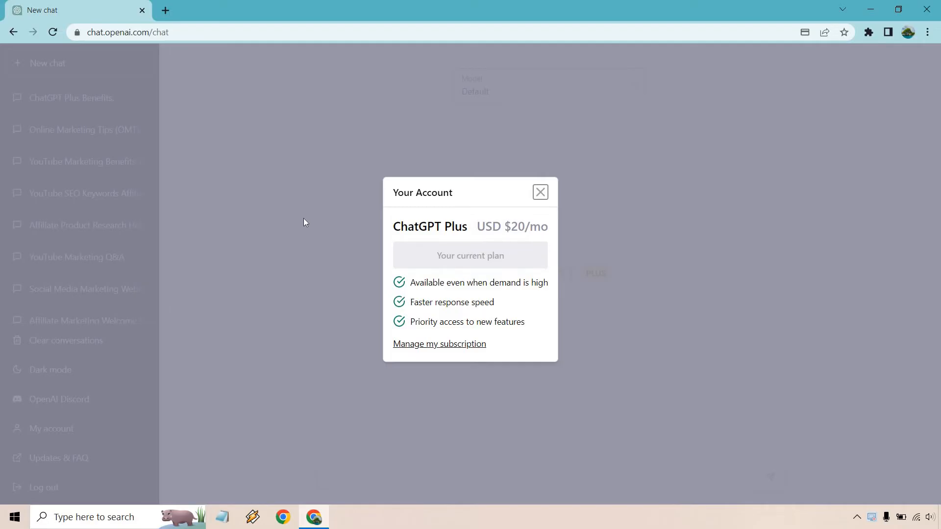
mouse_move(395, 306)
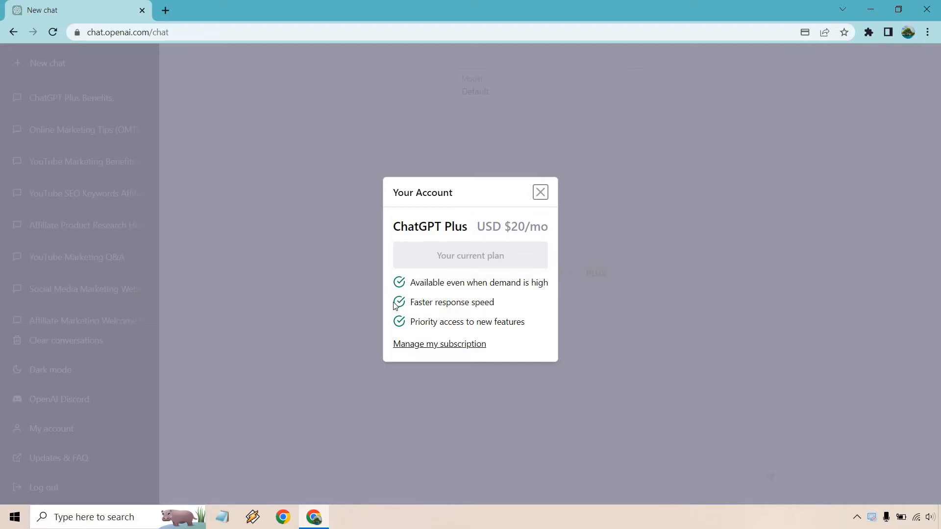
mouse_move(312, 348)
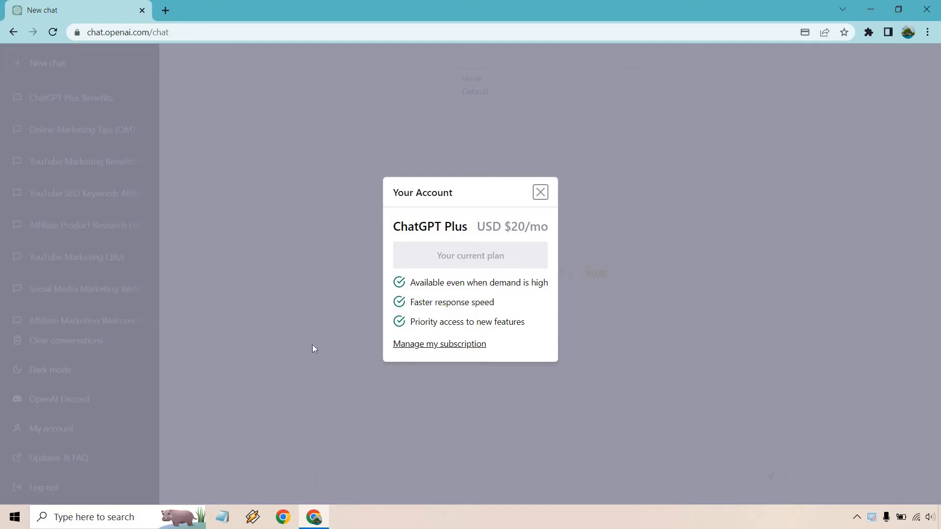
mouse_move(307, 340)
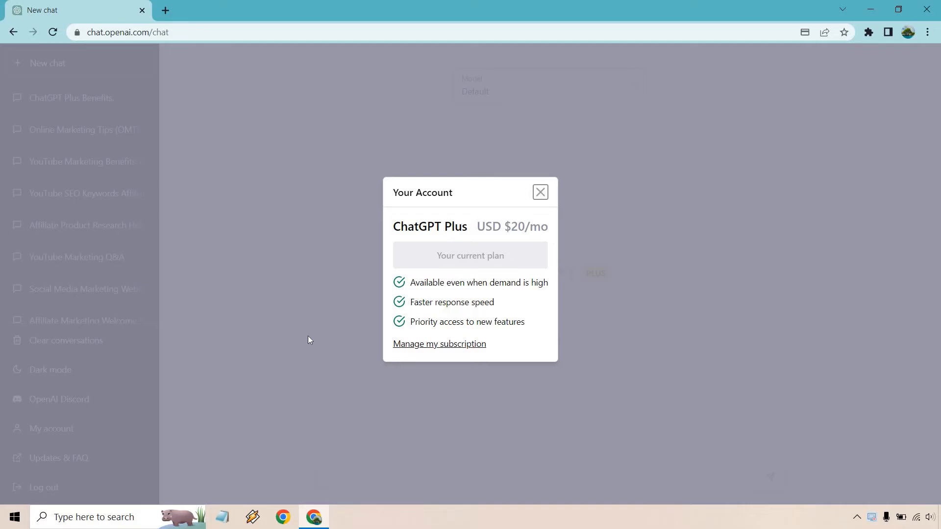
mouse_move(302, 335)
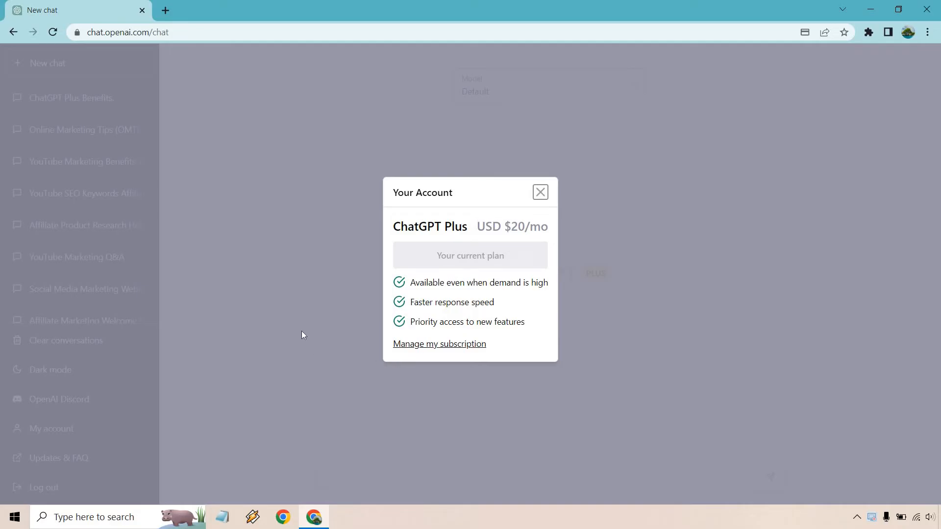
mouse_move(416, 350)
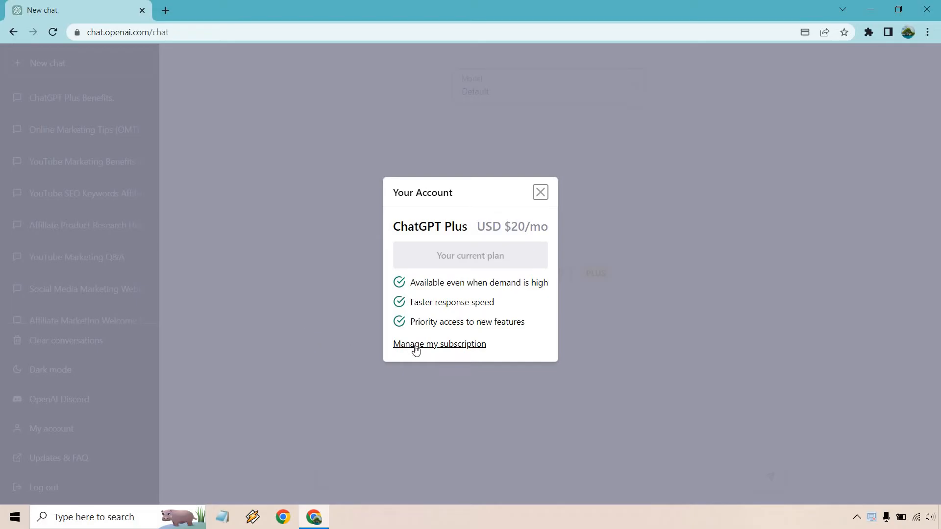
click(439, 344)
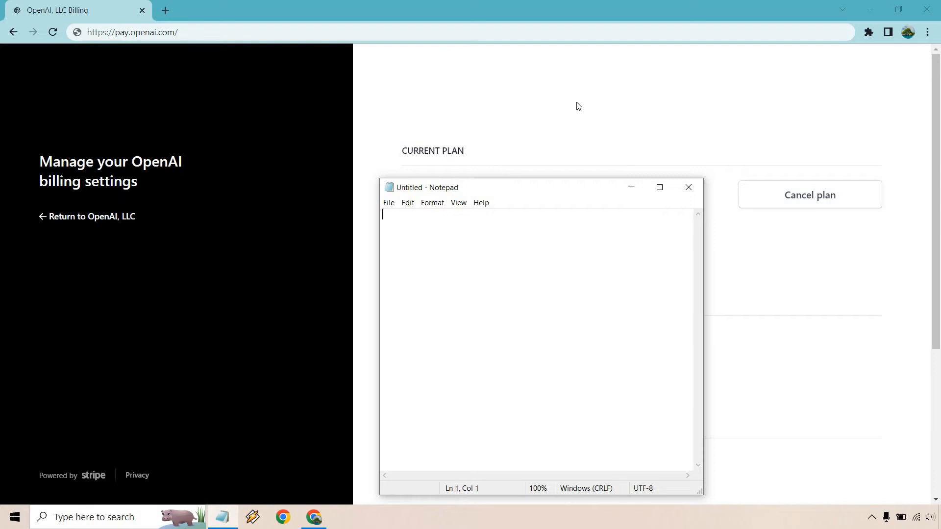
mouse_move(728, 219)
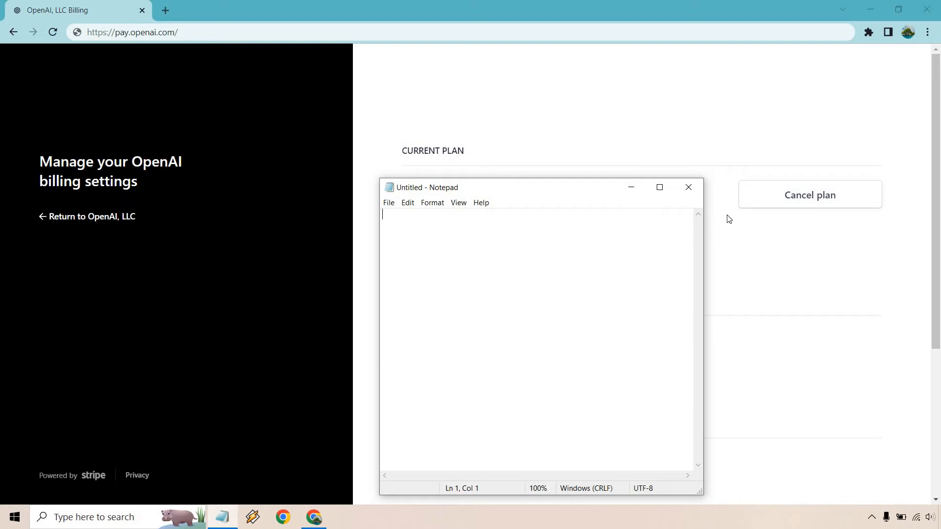
mouse_move(905, 218)
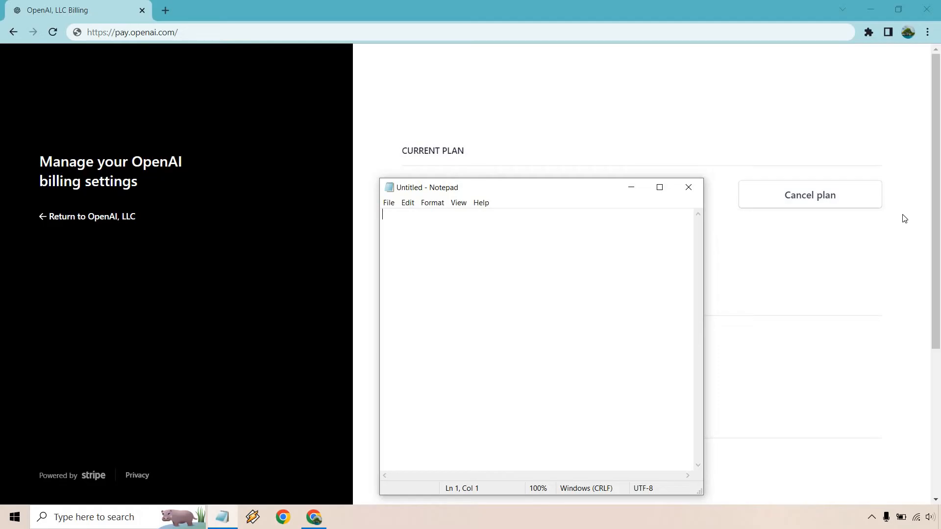
mouse_move(892, 228)
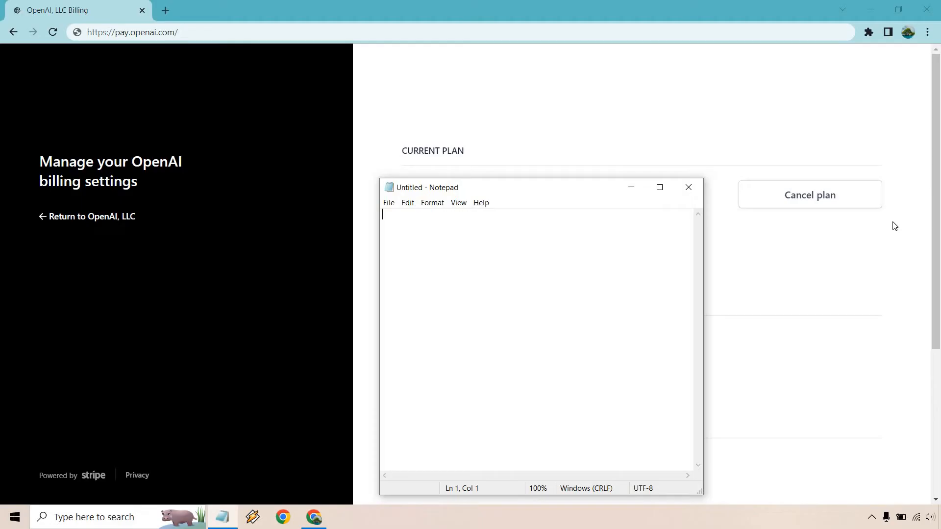
mouse_move(897, 231)
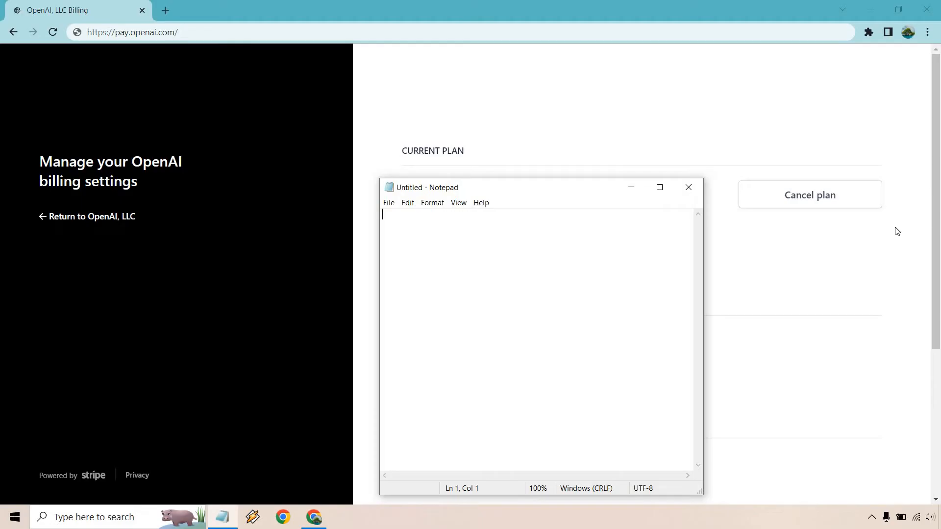
mouse_move(229, 57)
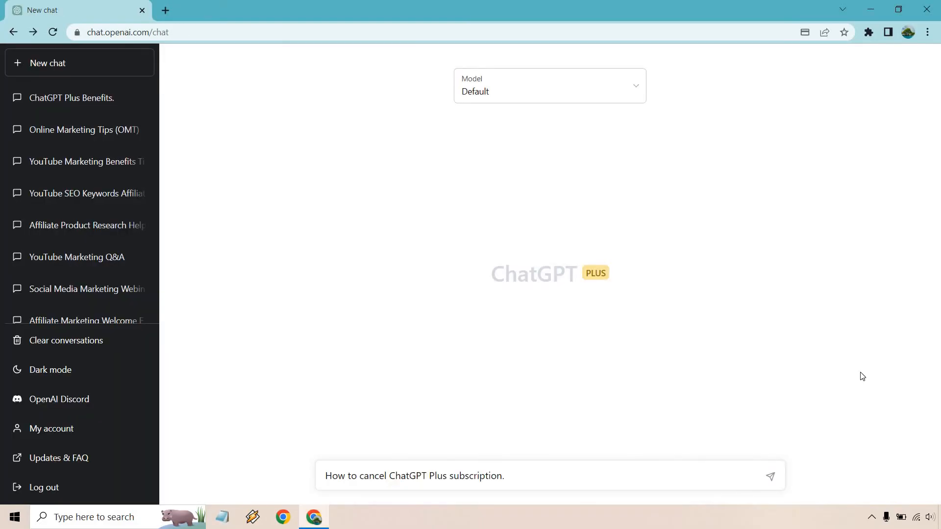
mouse_move(788, 369)
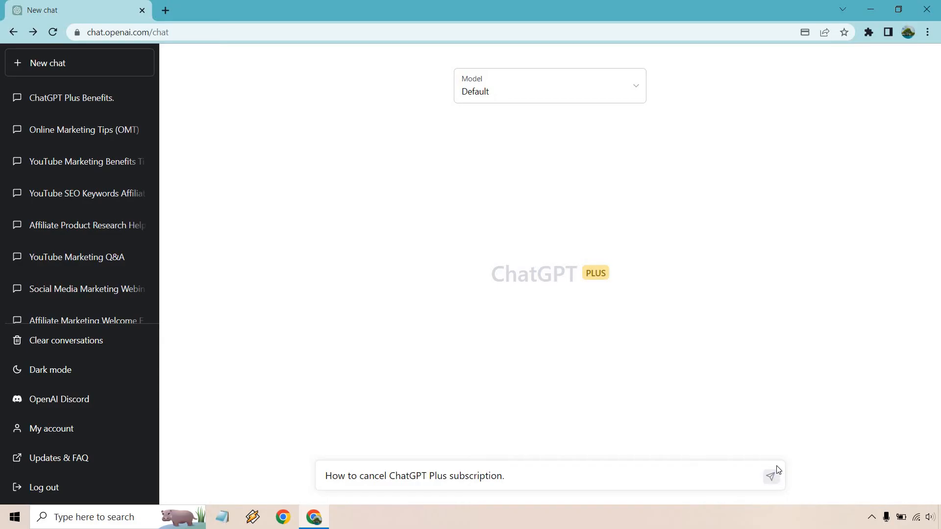
Send the question "How to cancel ChatGPT Plus subscription." in a new chat.
click(772, 476)
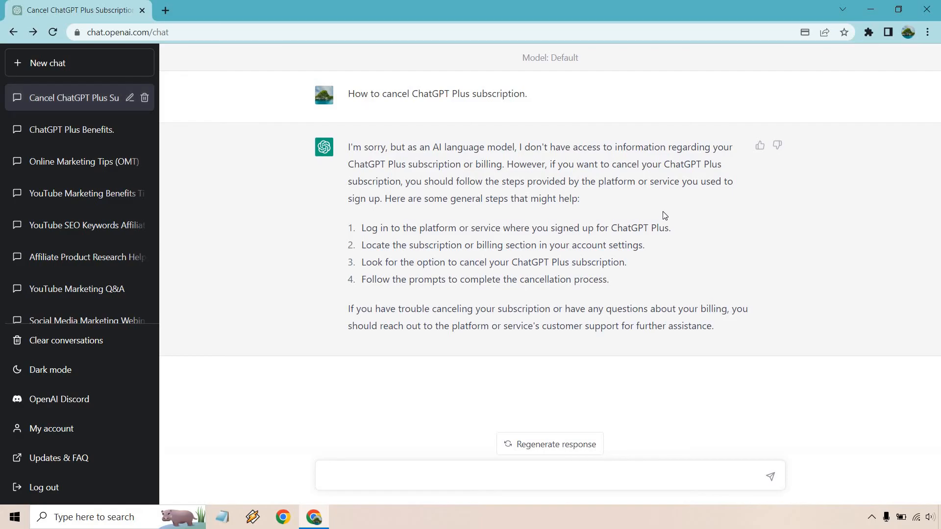
mouse_move(516, 282)
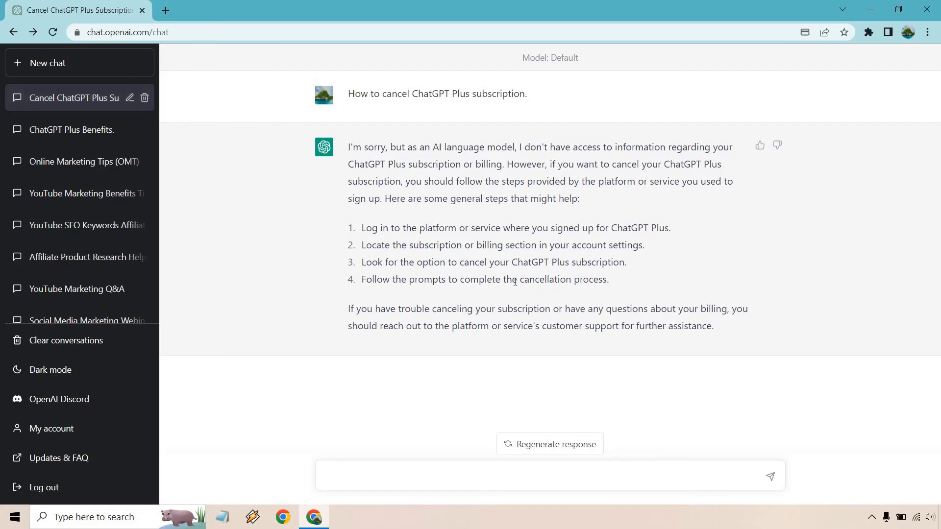
mouse_move(421, 274)
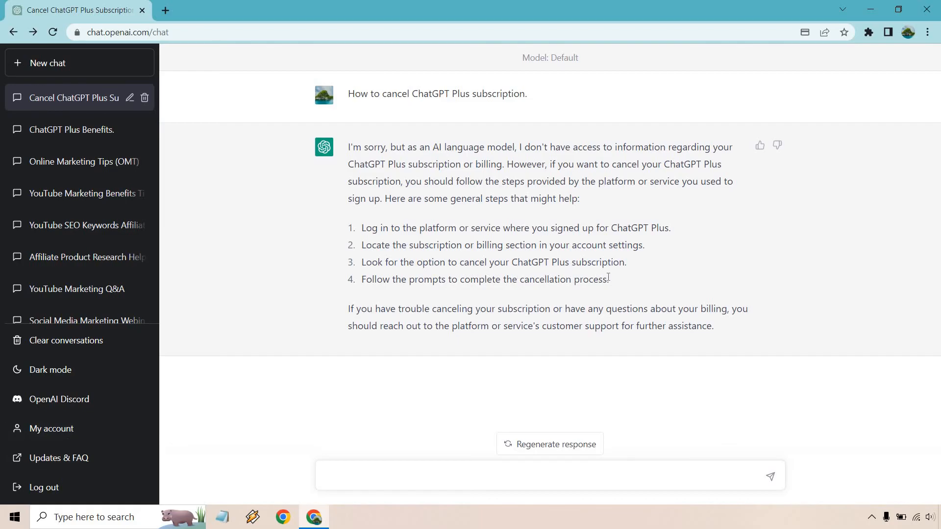
mouse_move(620, 284)
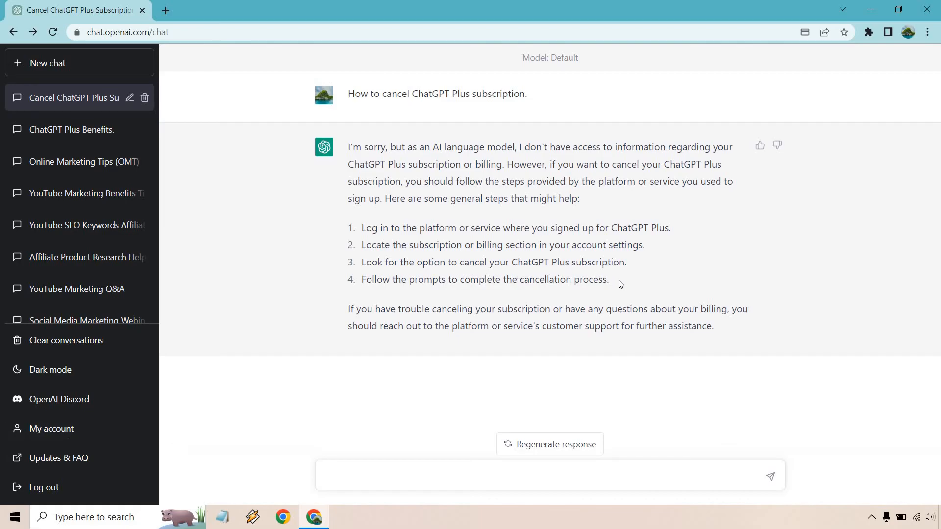